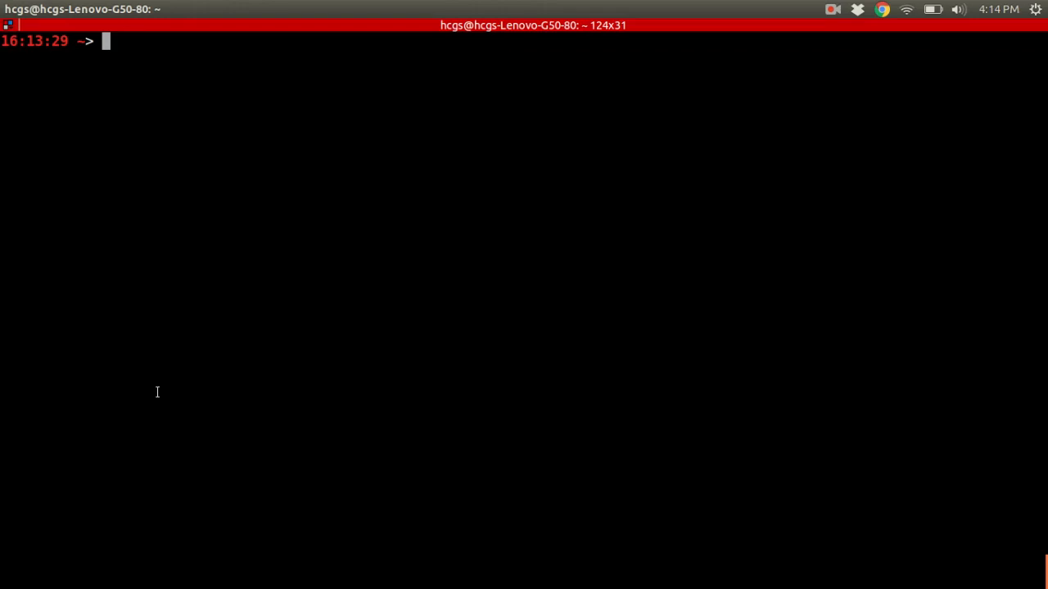
Step: Run pwd to show the current directory, /home/genome/airjordan/
text(pwd)
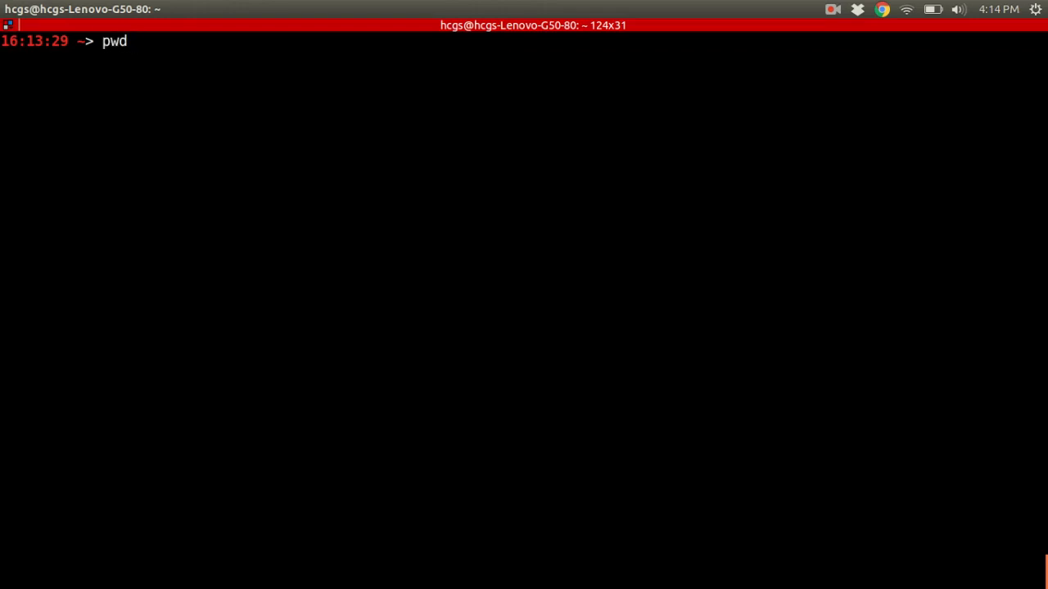
key(Return)
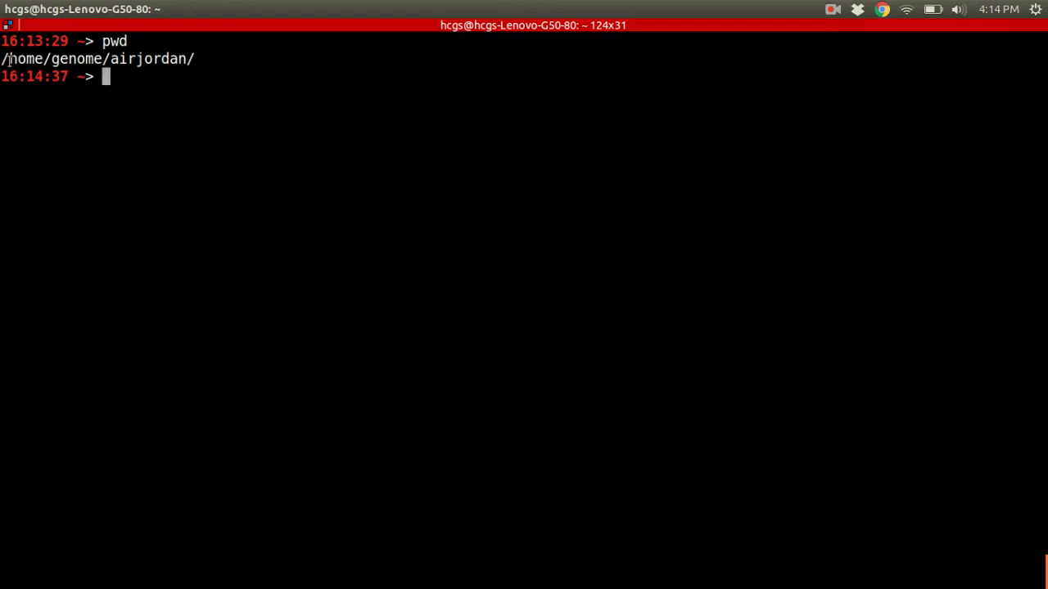
mouse_move(127, 157)
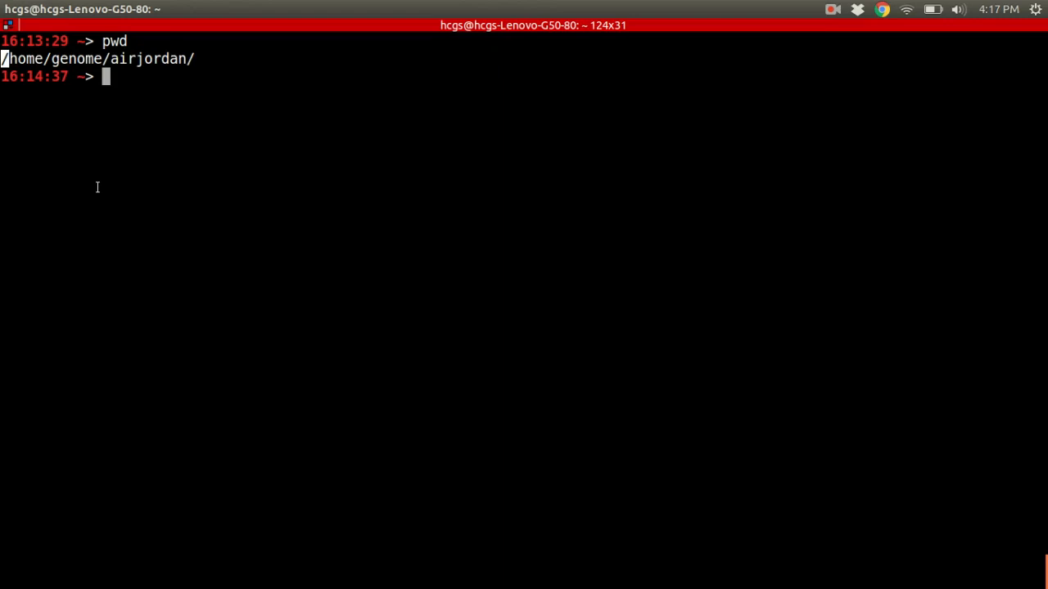
Step: Run echo ~ to print the home directory path, matching the pwd result
text(e)
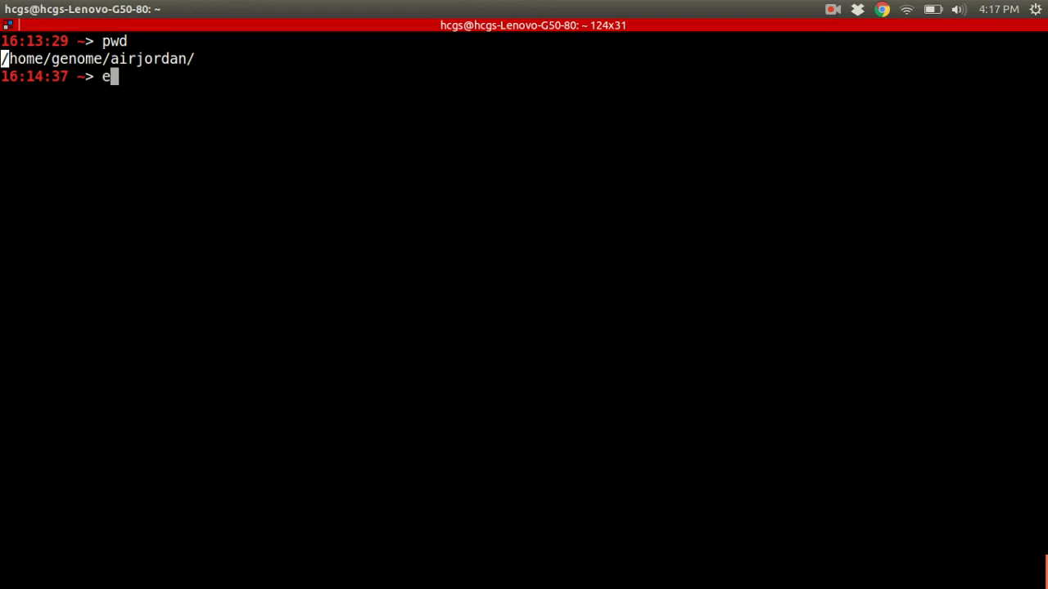
text(cho)
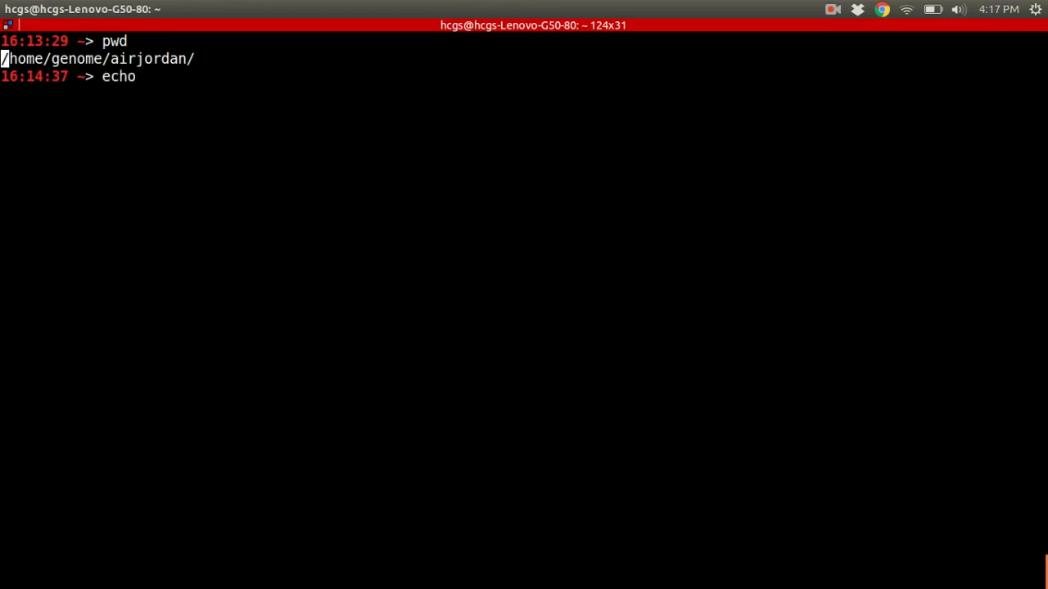
mouse_move(139, 77)
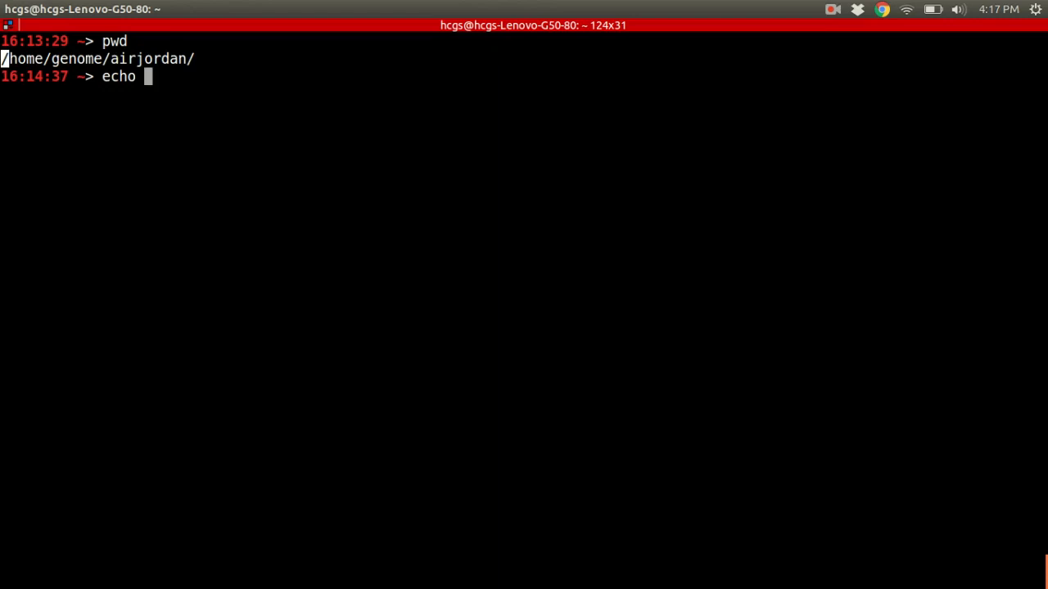
text(~)
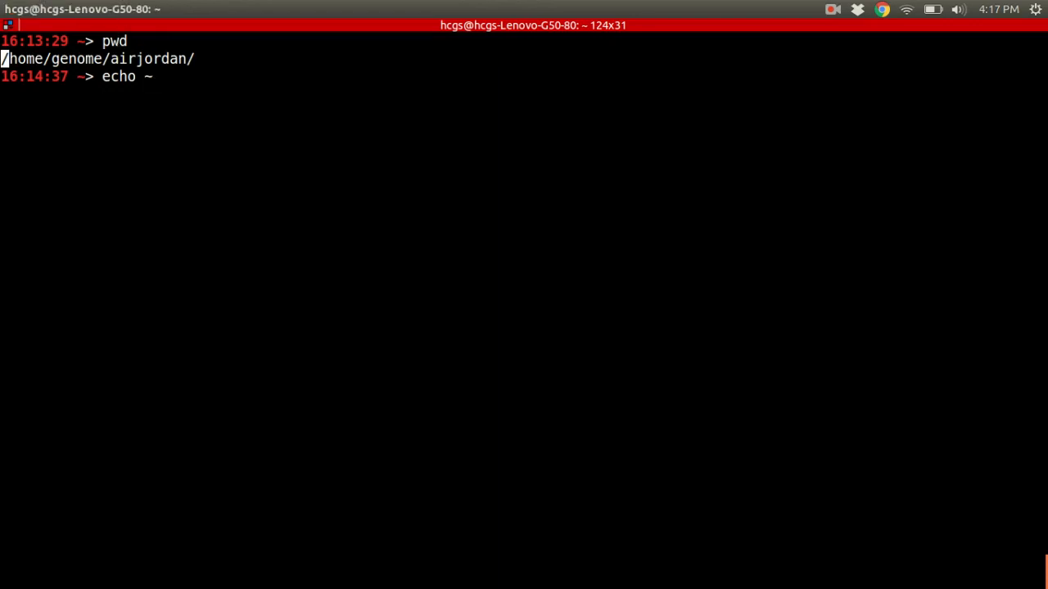
key(Return)
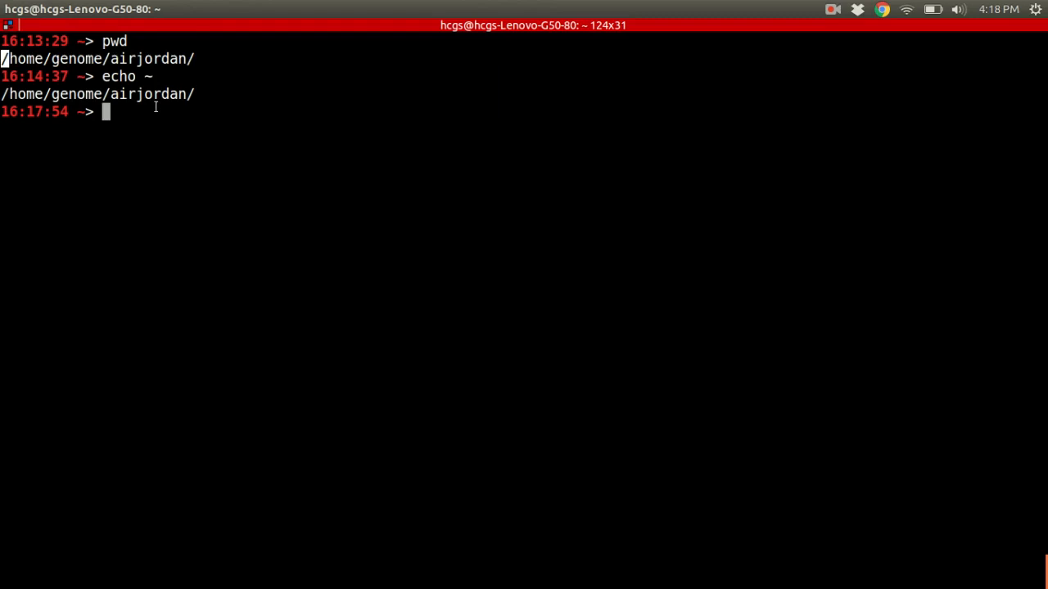
text(echo ~)
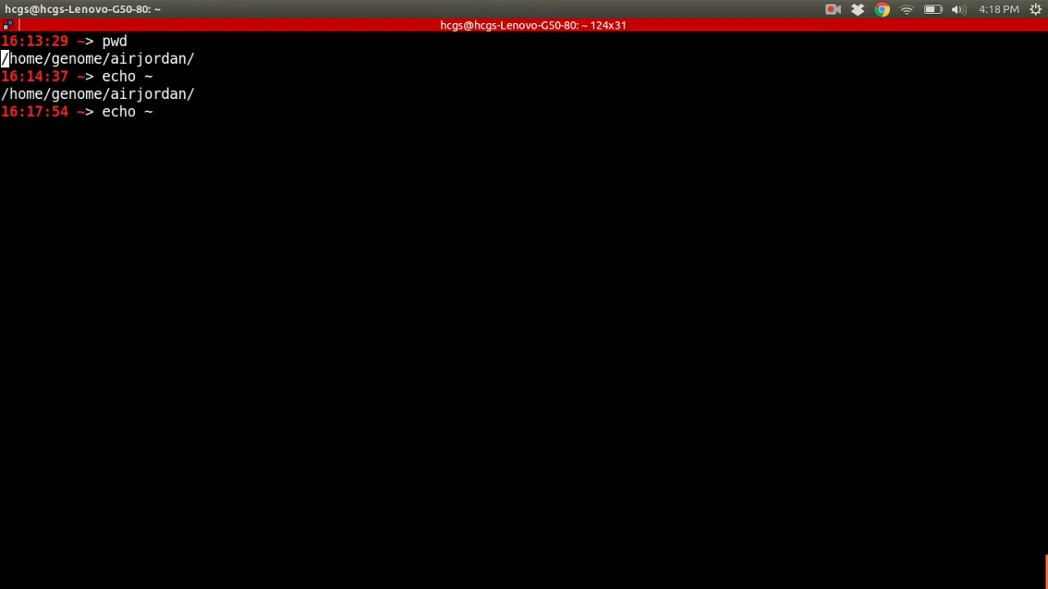
text(pwd)
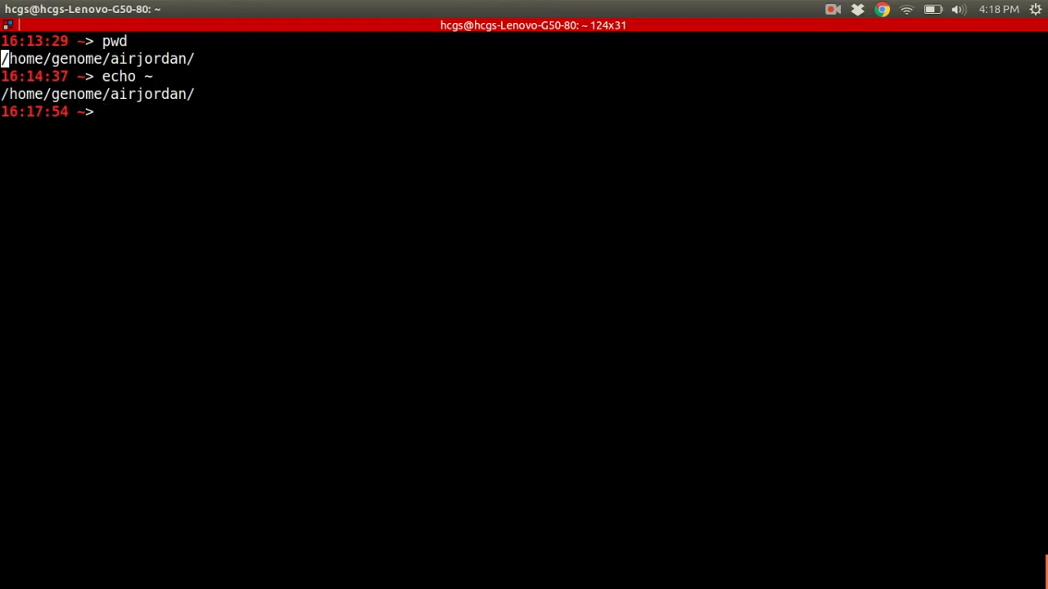
text(echo ~)
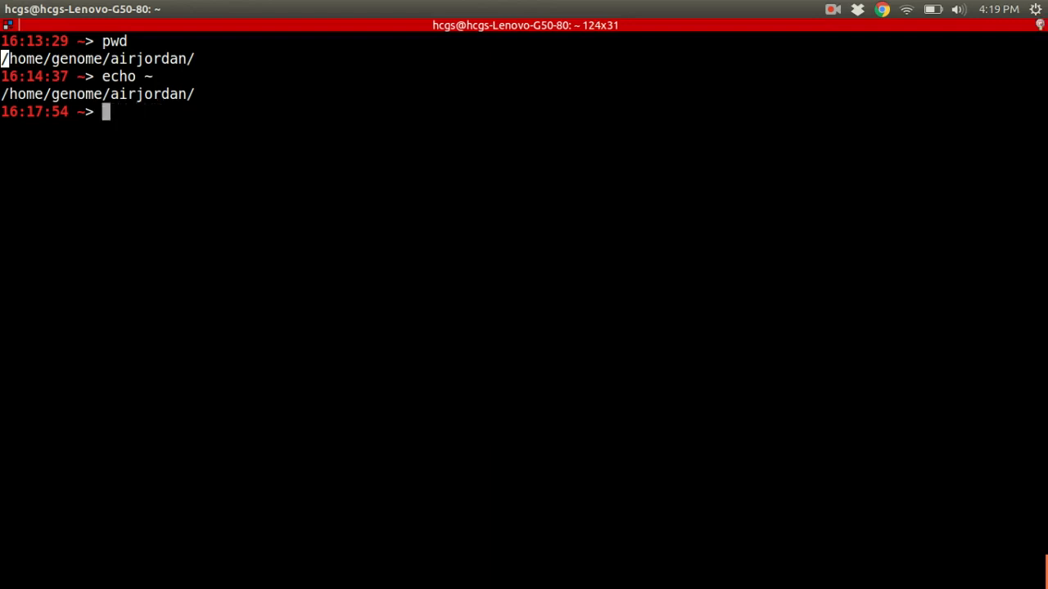
Step: Run history to list the numbered past commands ending with echo ~ and history
text(history)
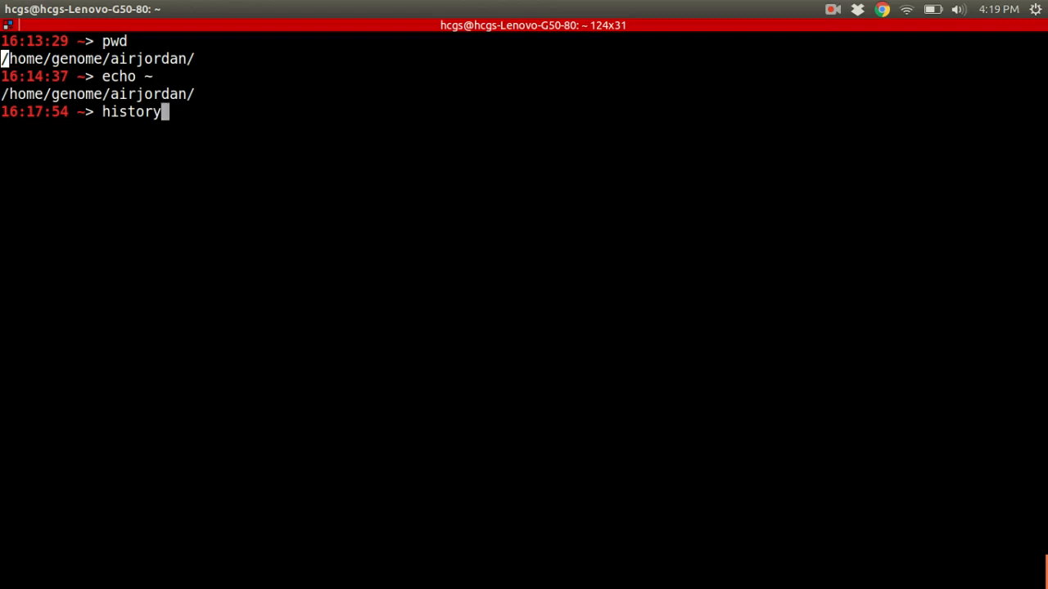
key(Return)
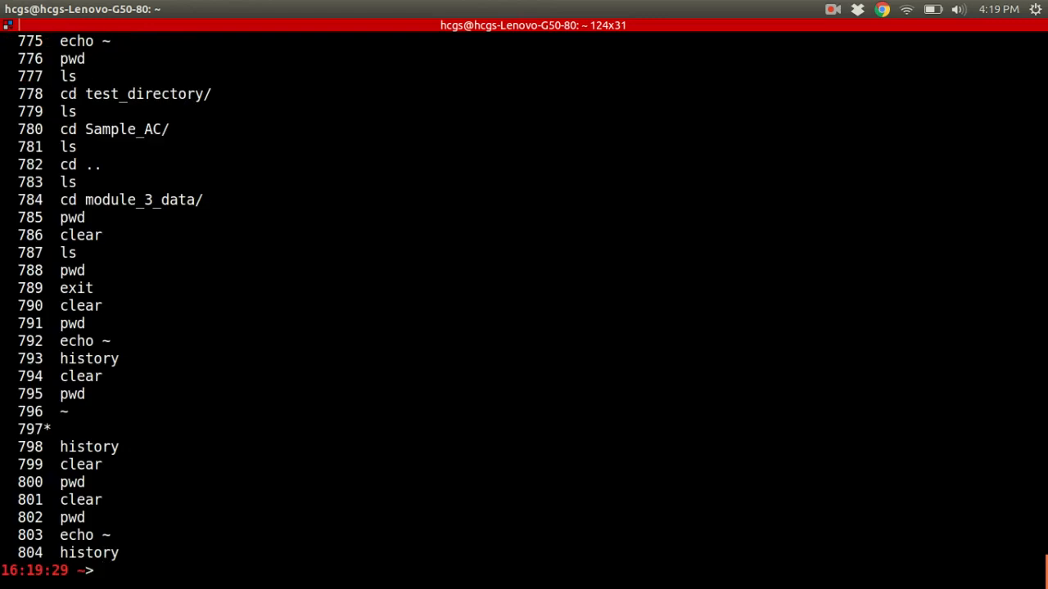